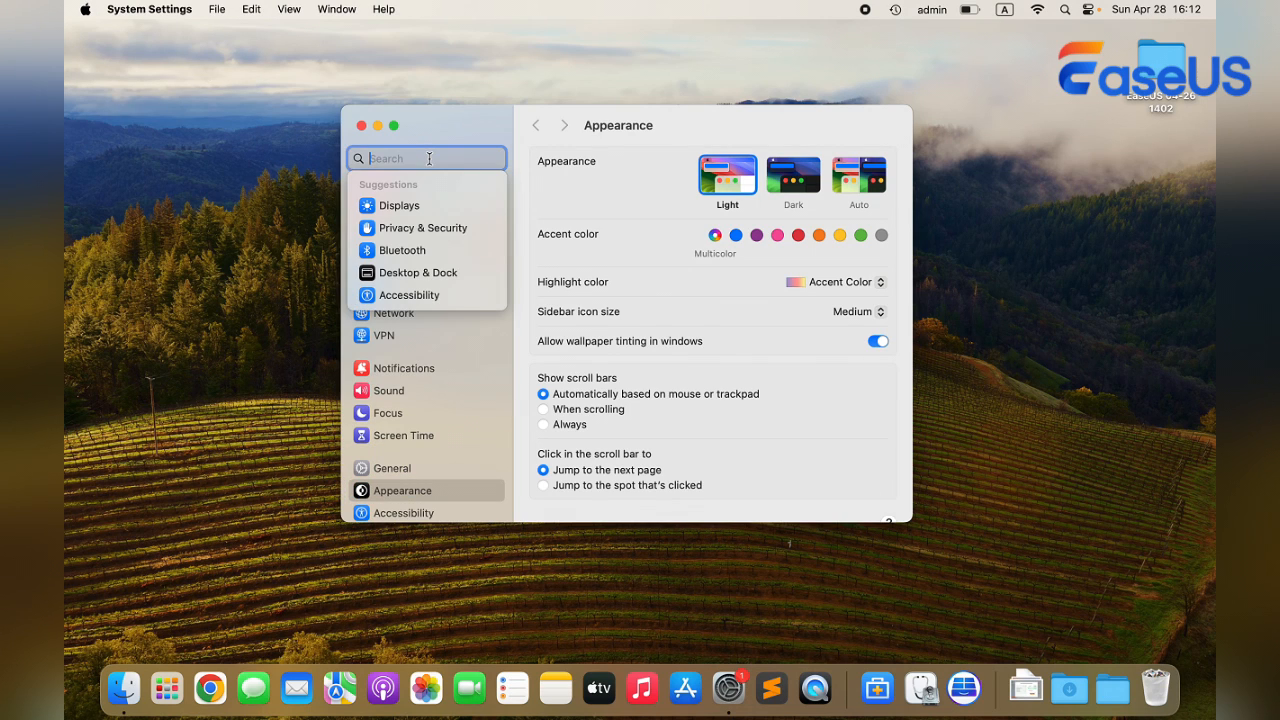
Search 'erase', go to Transfer or Reset and choose Erase All Content and Settings.
text(erase)
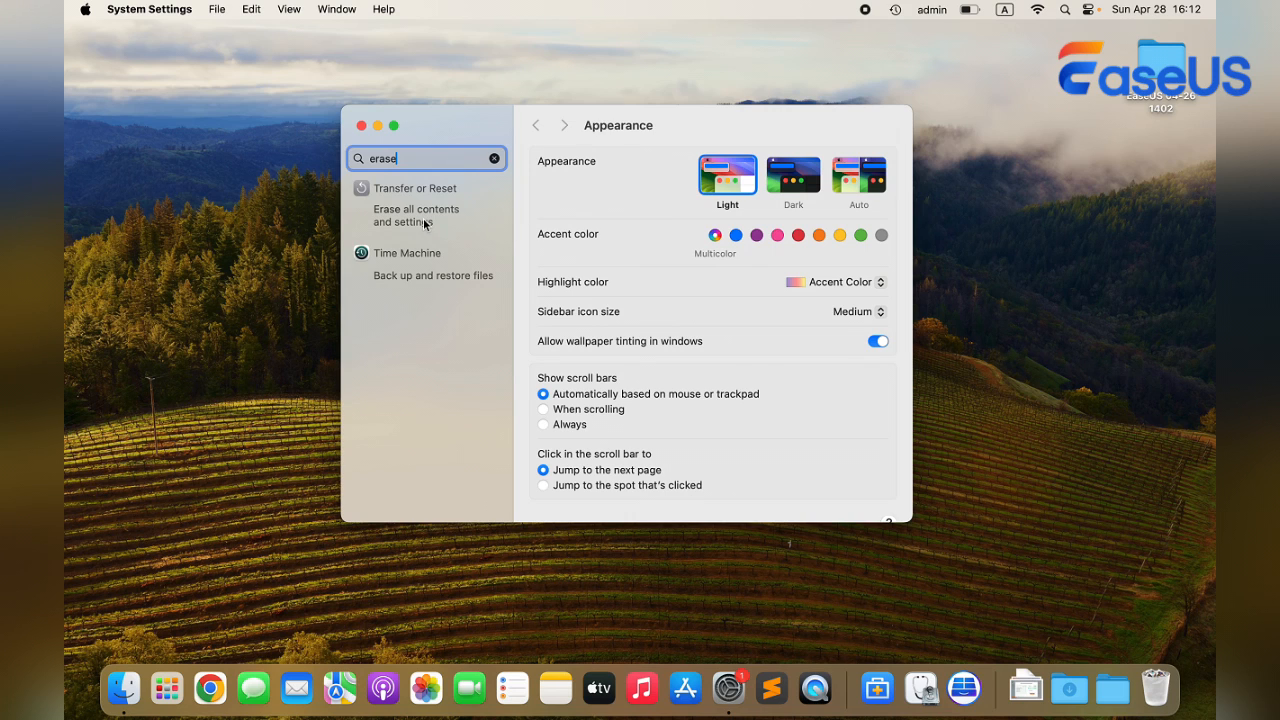
click(416, 216)
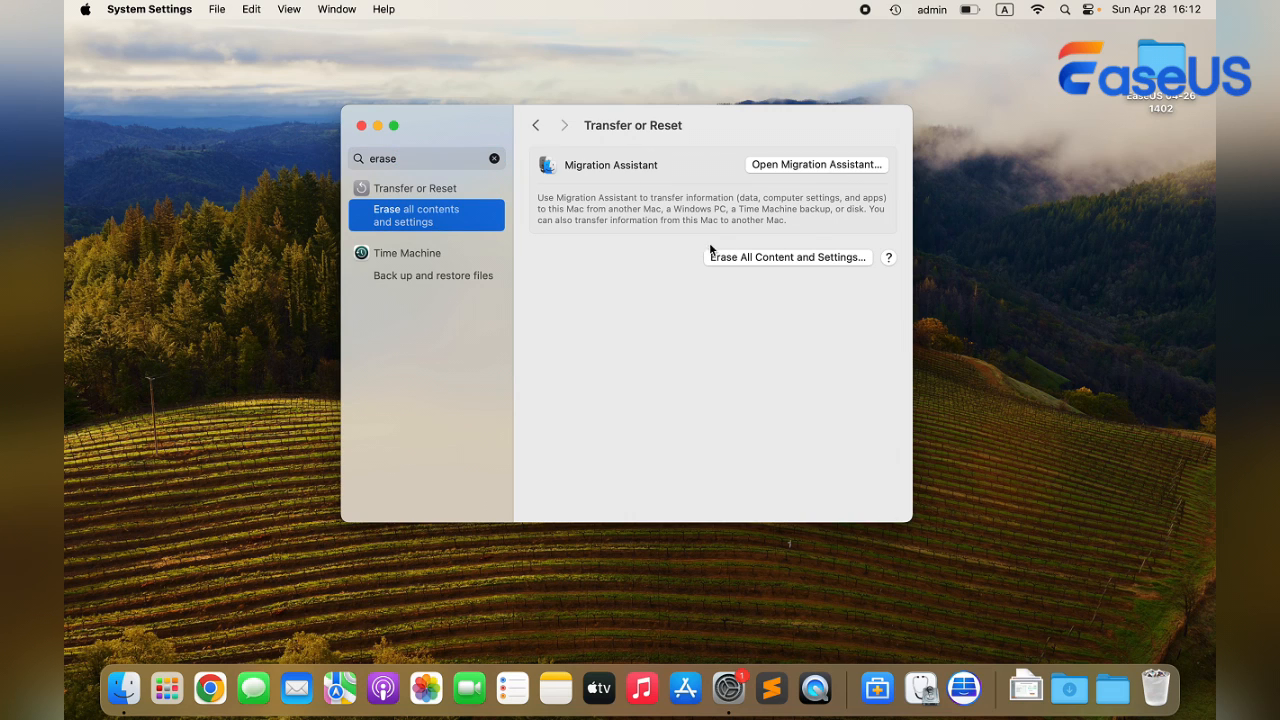
click(788, 256)
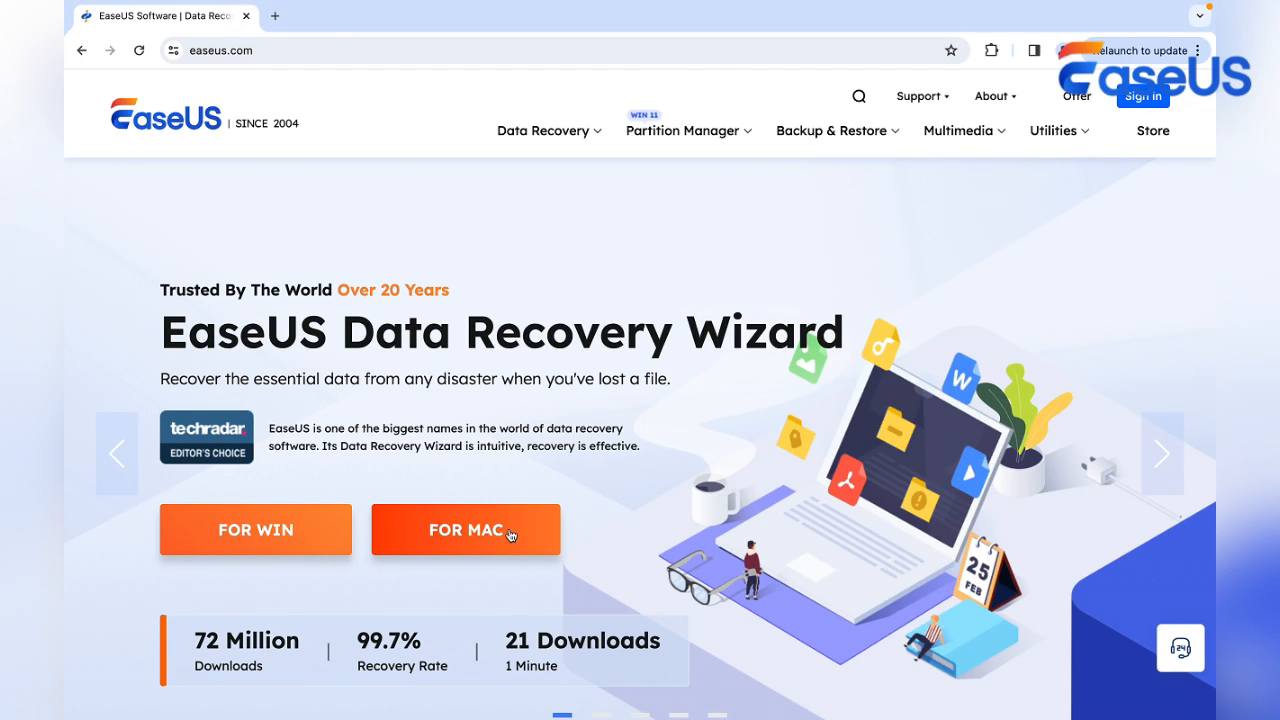
Choose the FOR MAC edition of EaseUS Data Recovery Wizard on easeus.com.
click(464, 528)
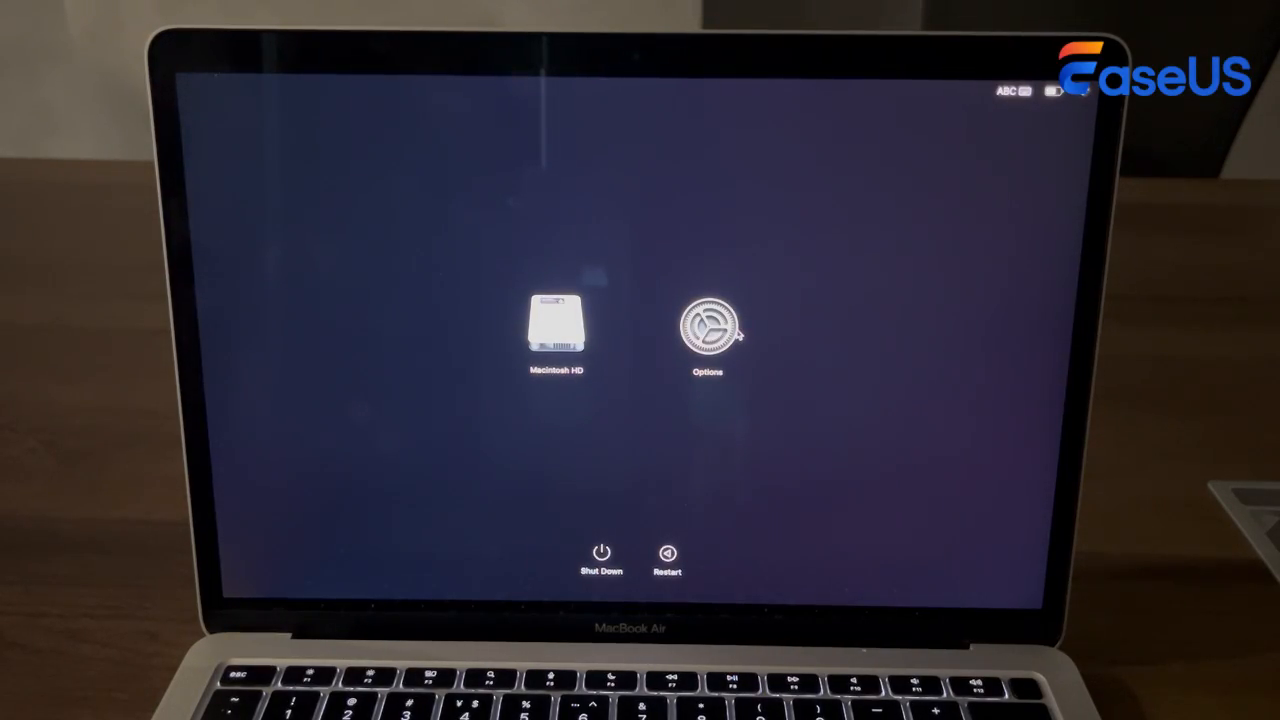
Boot via Options into macOS Recovery and launch Terminal from Utilities.
click(704, 330)
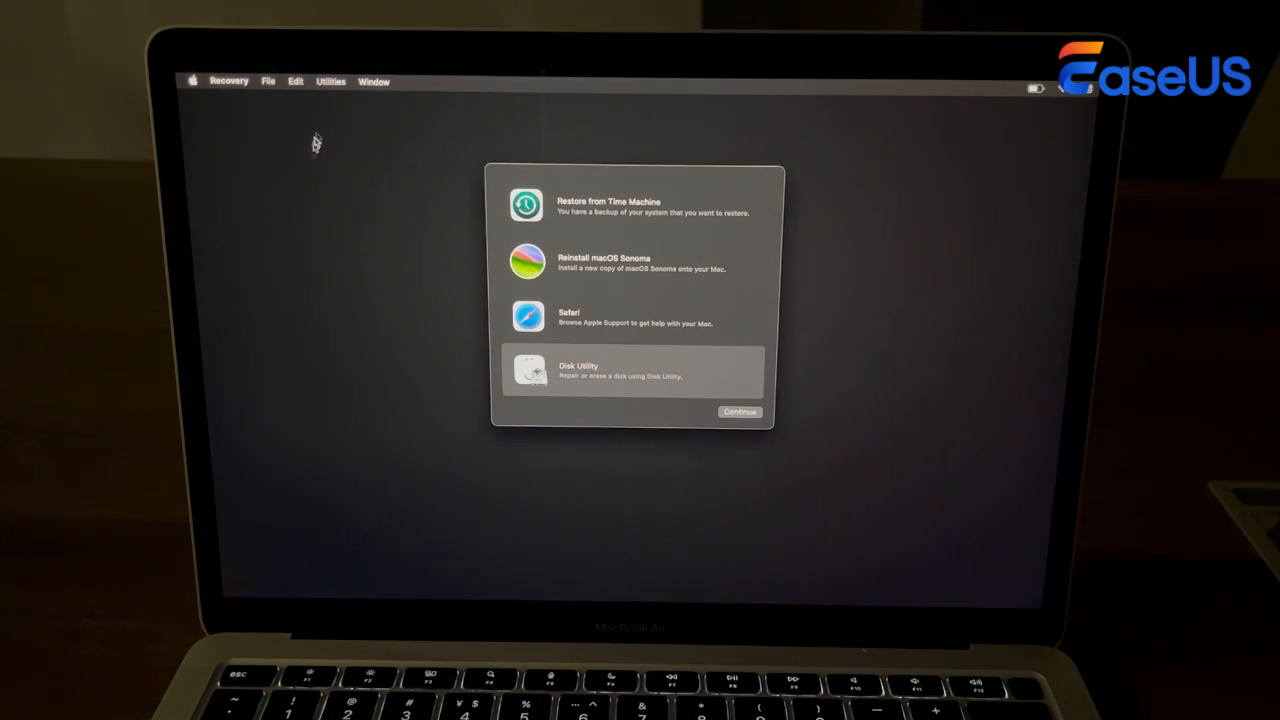
click(332, 80)
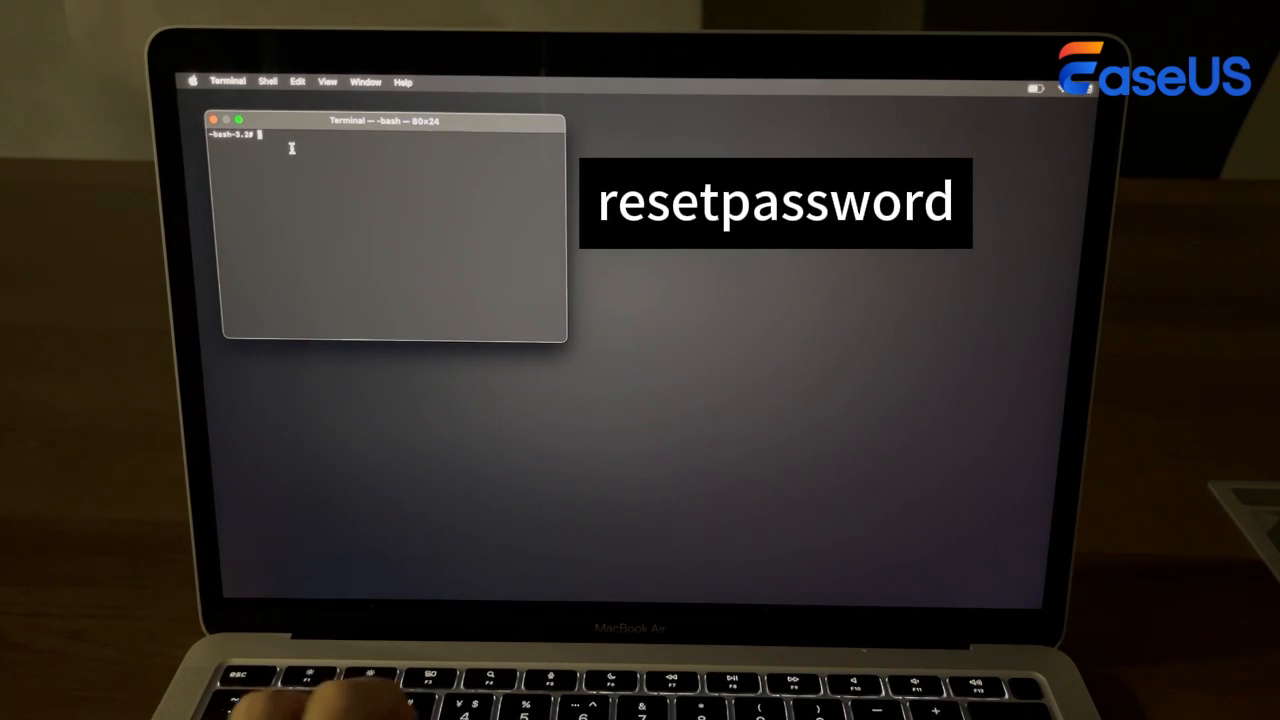
Run 'resetpassword' so the Reset Password assistant lists Macintosh HD.
text(resetpassword)
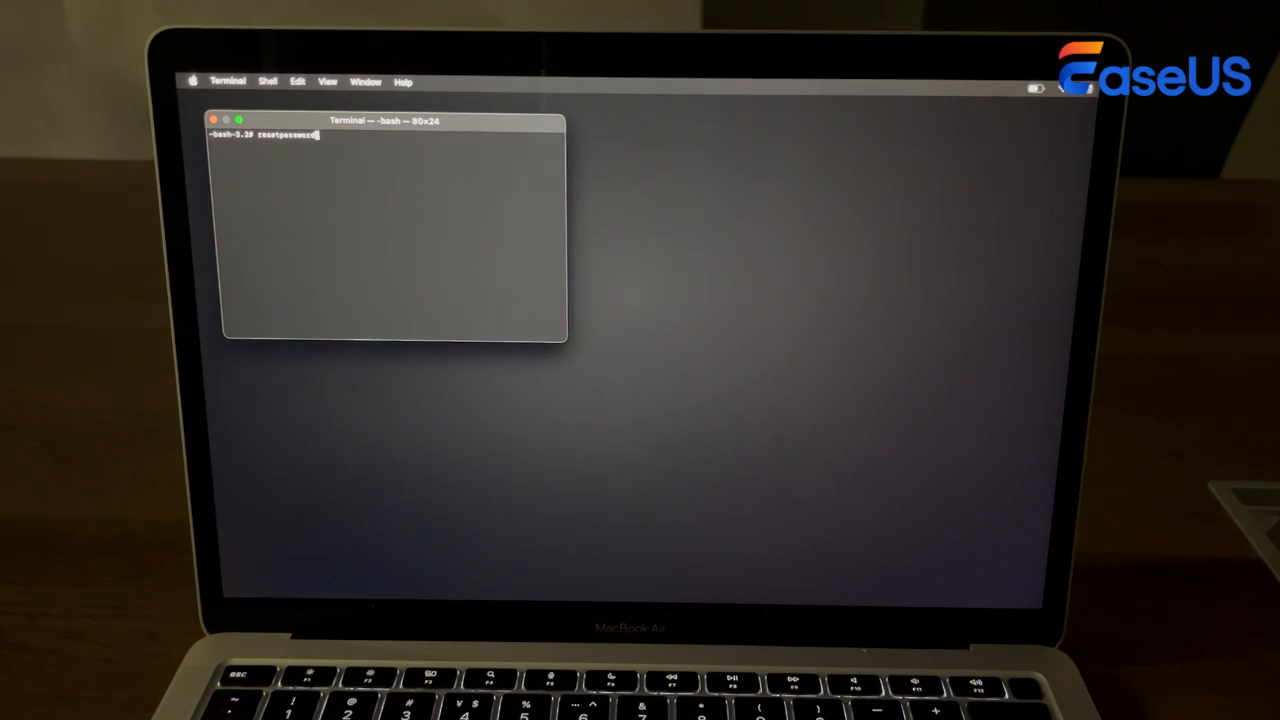
key(Return)
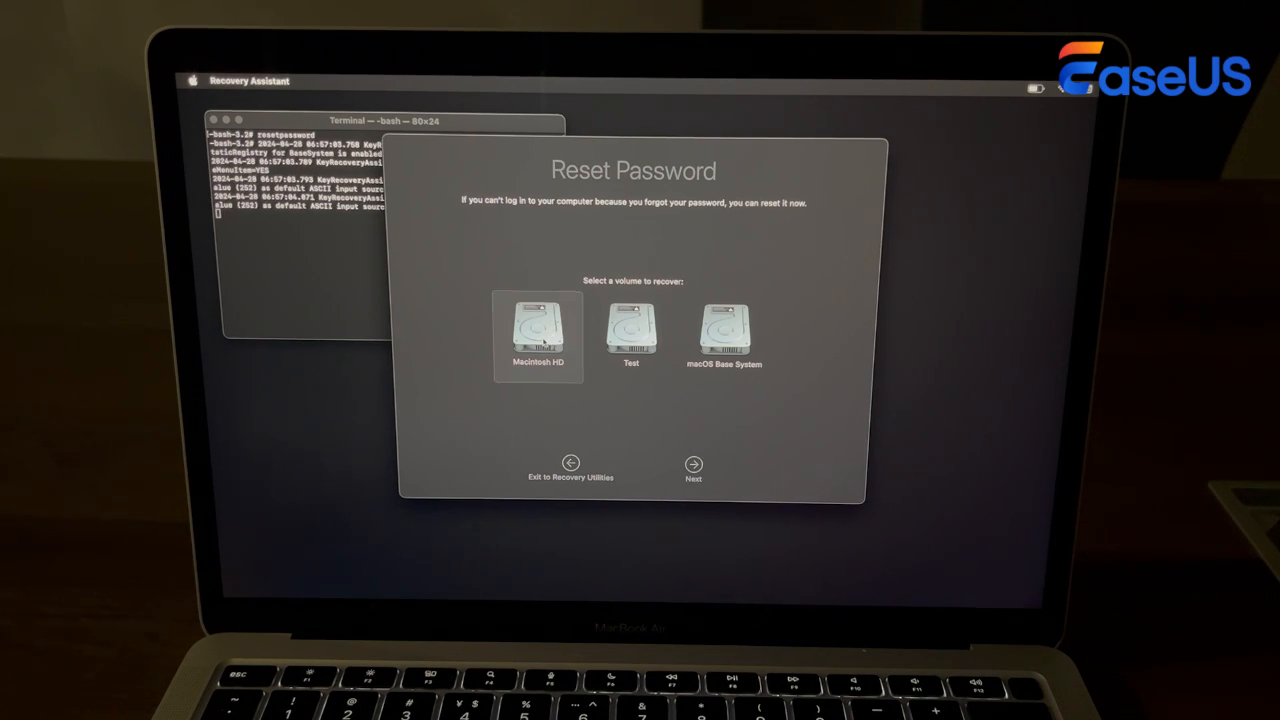
Select Macintosh HD, declare all passwords forgotten and choose Deactivate Mac.
click(692, 464)
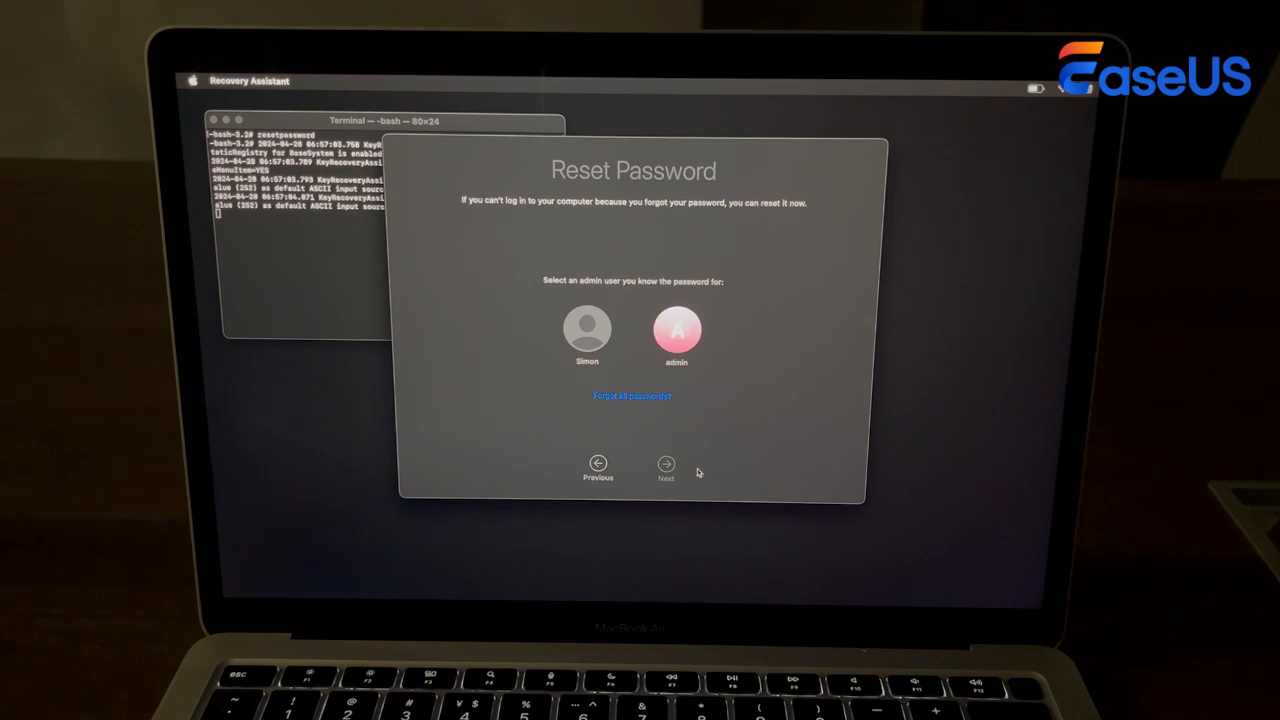
click(676, 332)
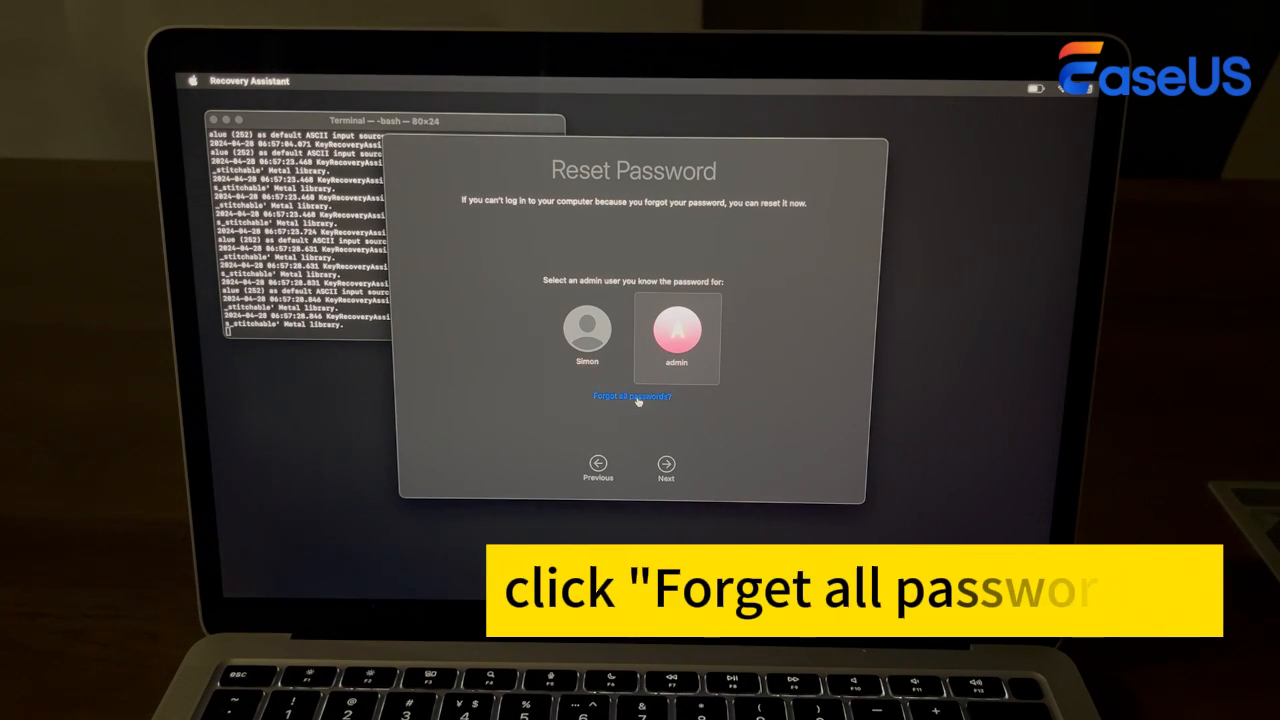
click(628, 396)
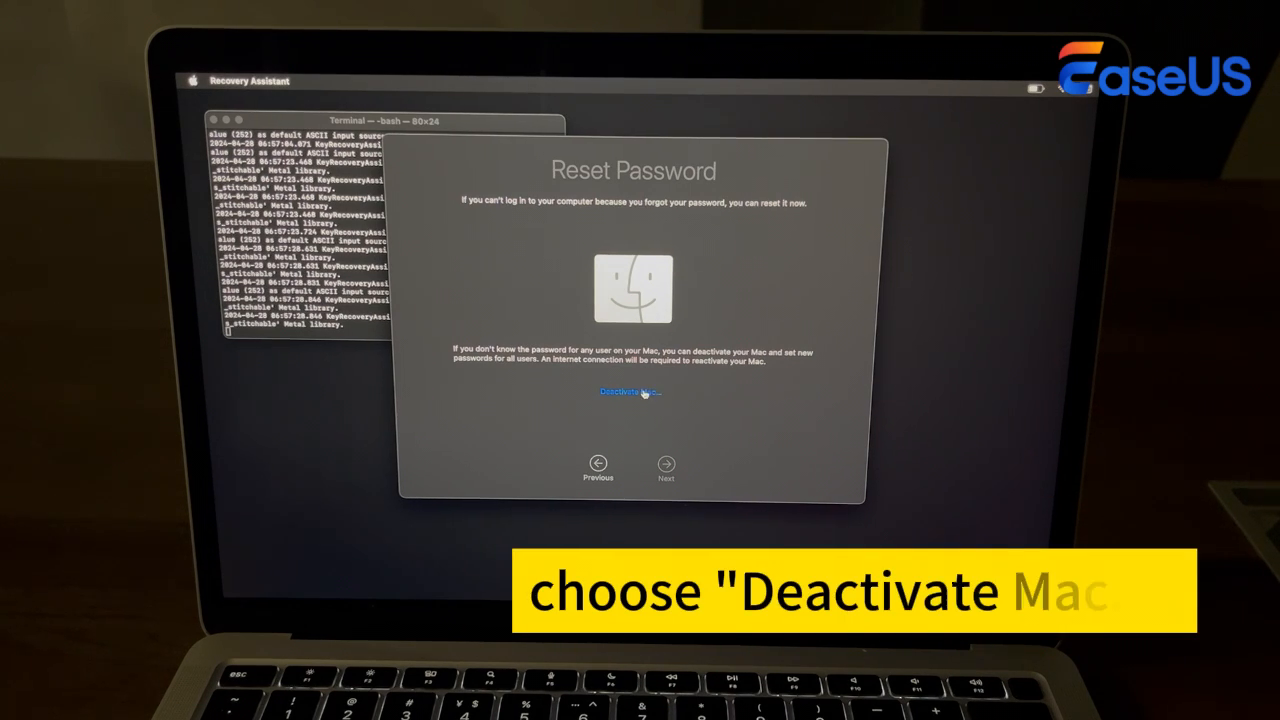
click(628, 392)
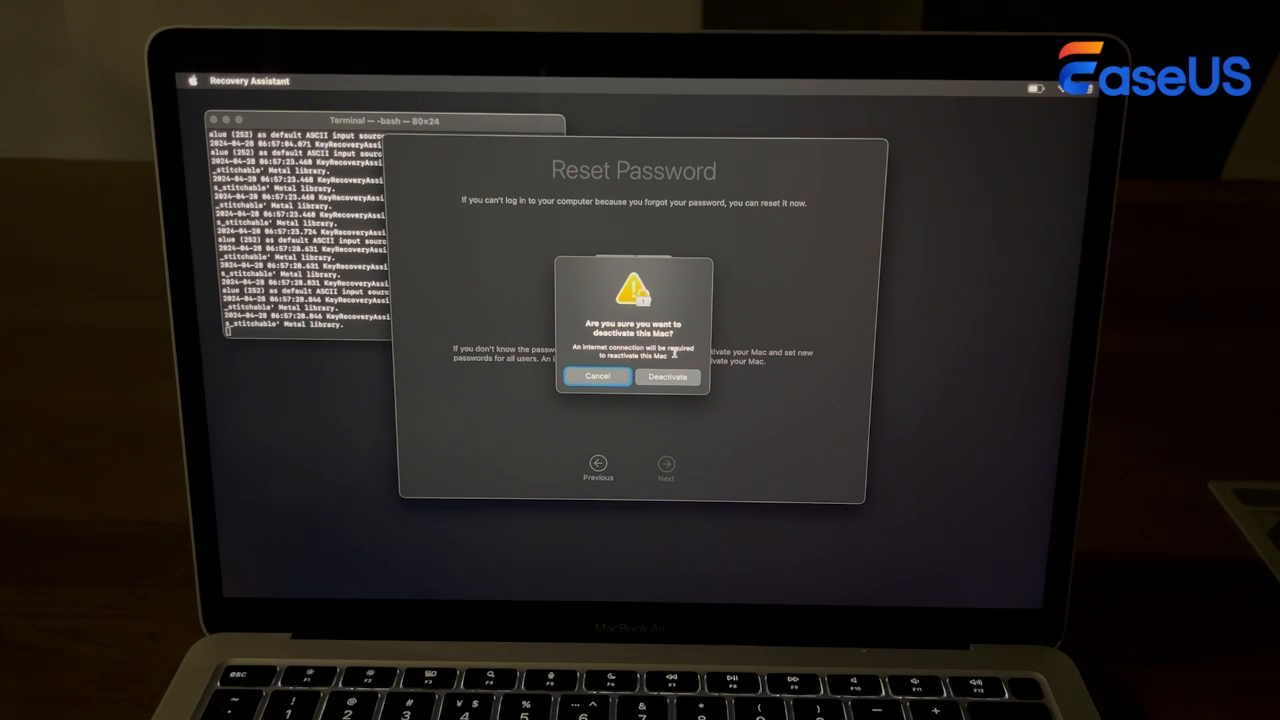
Confirm Deactivate, continue, and begin Set Password for the admin account.
click(668, 376)
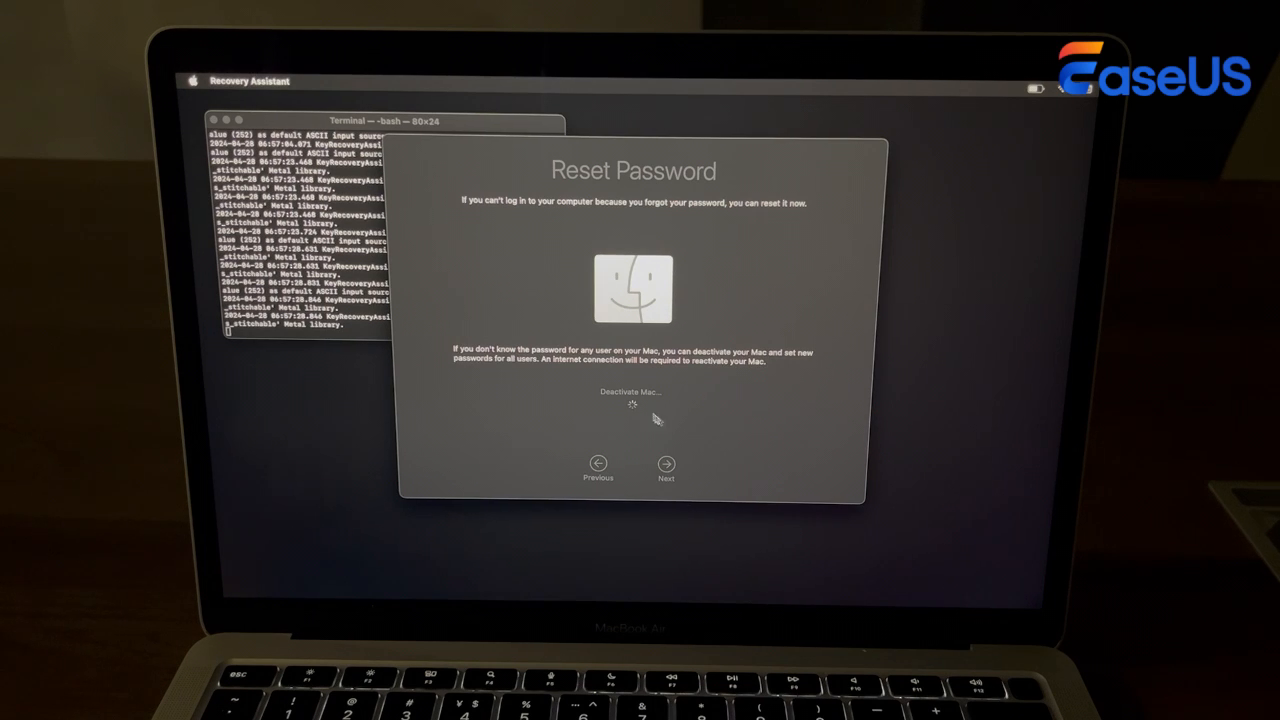
click(628, 420)
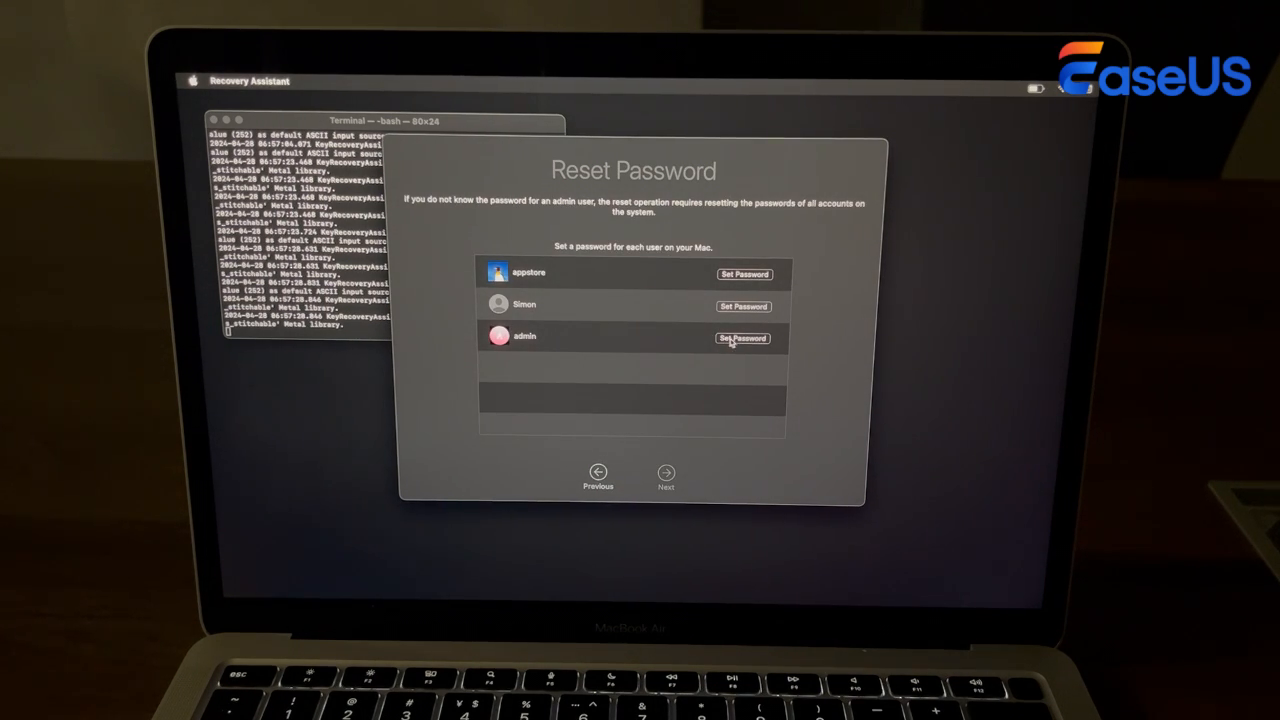
click(742, 338)
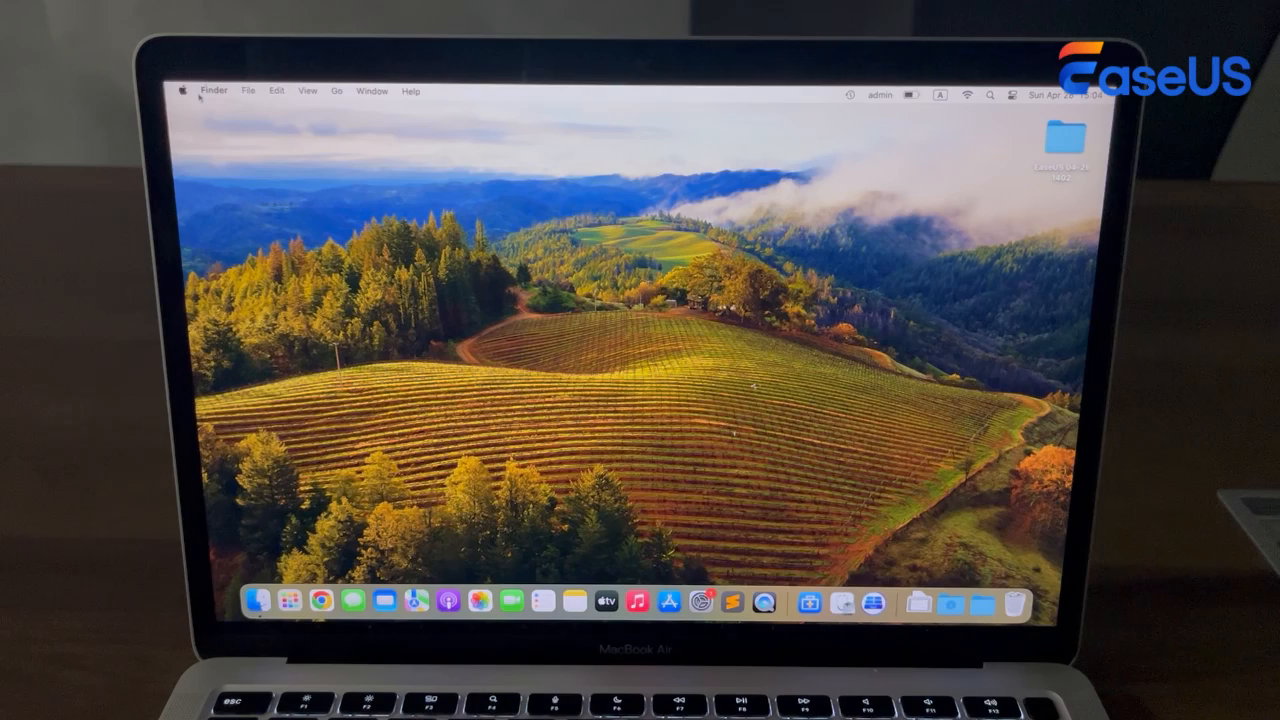
Search 'erase' in System Settings, then launch Disk Utility from macOS Recovery.
click(188, 90)
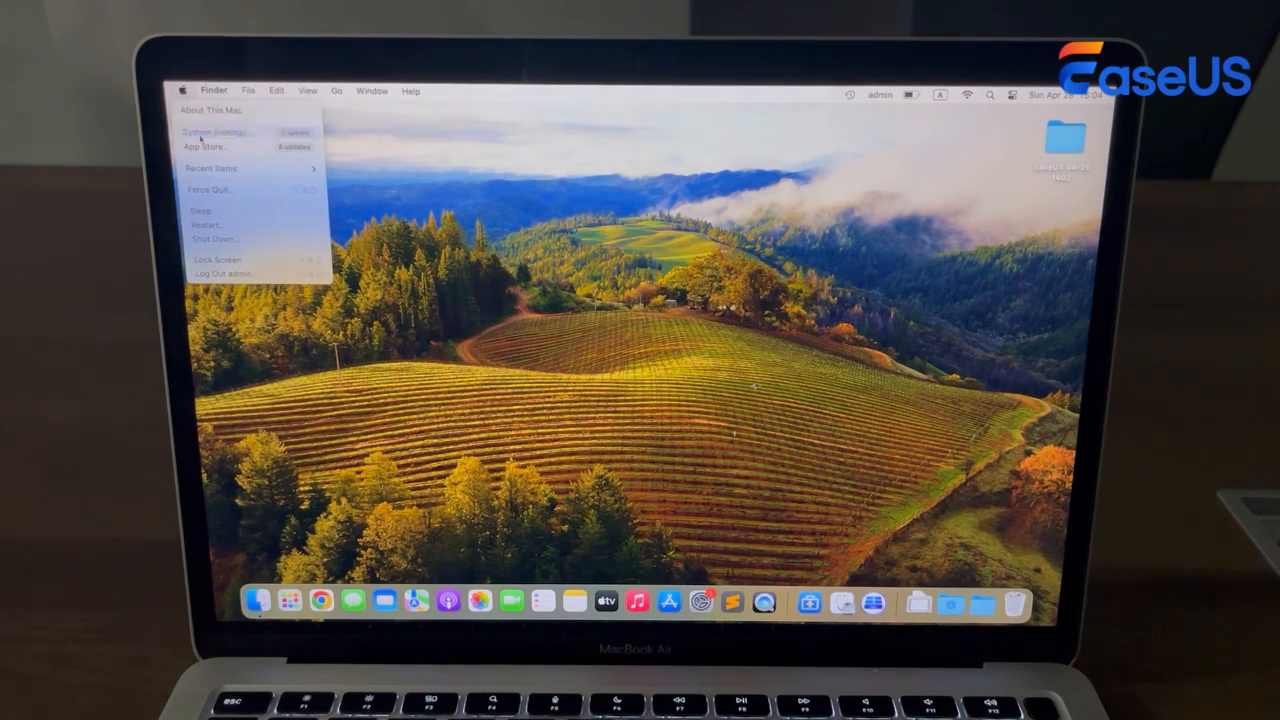
click(216, 132)
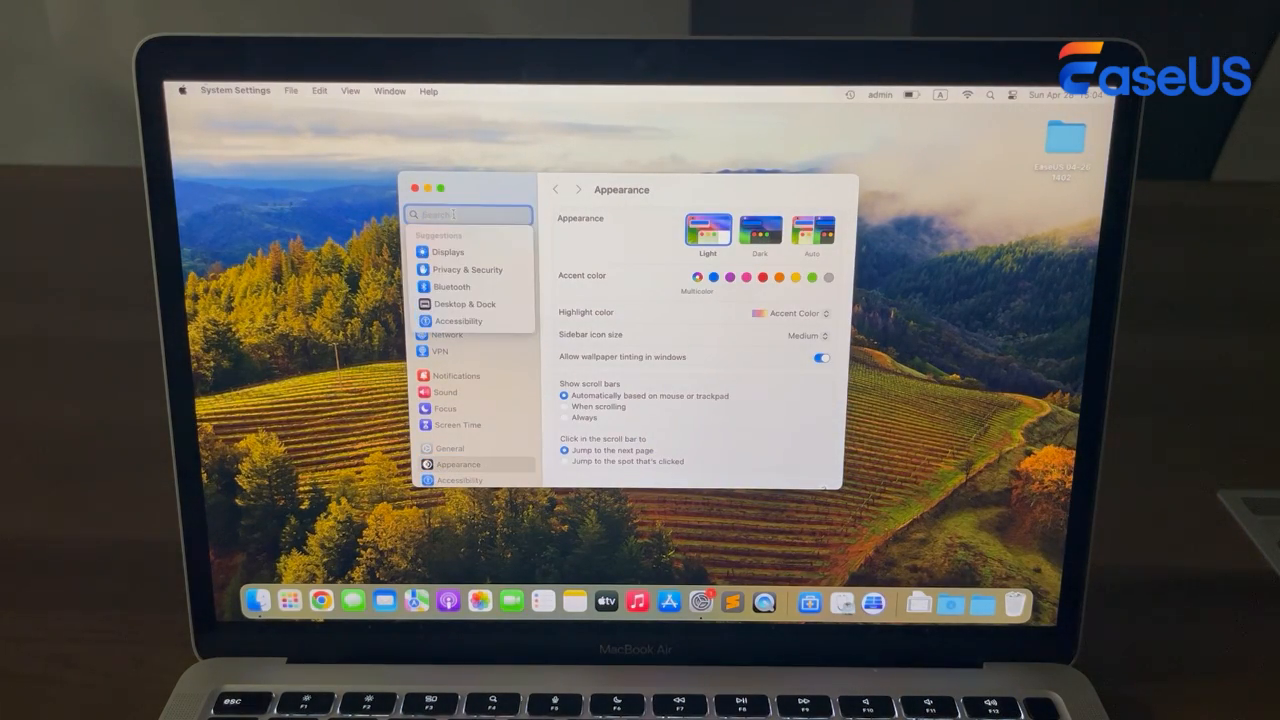
text(erase)
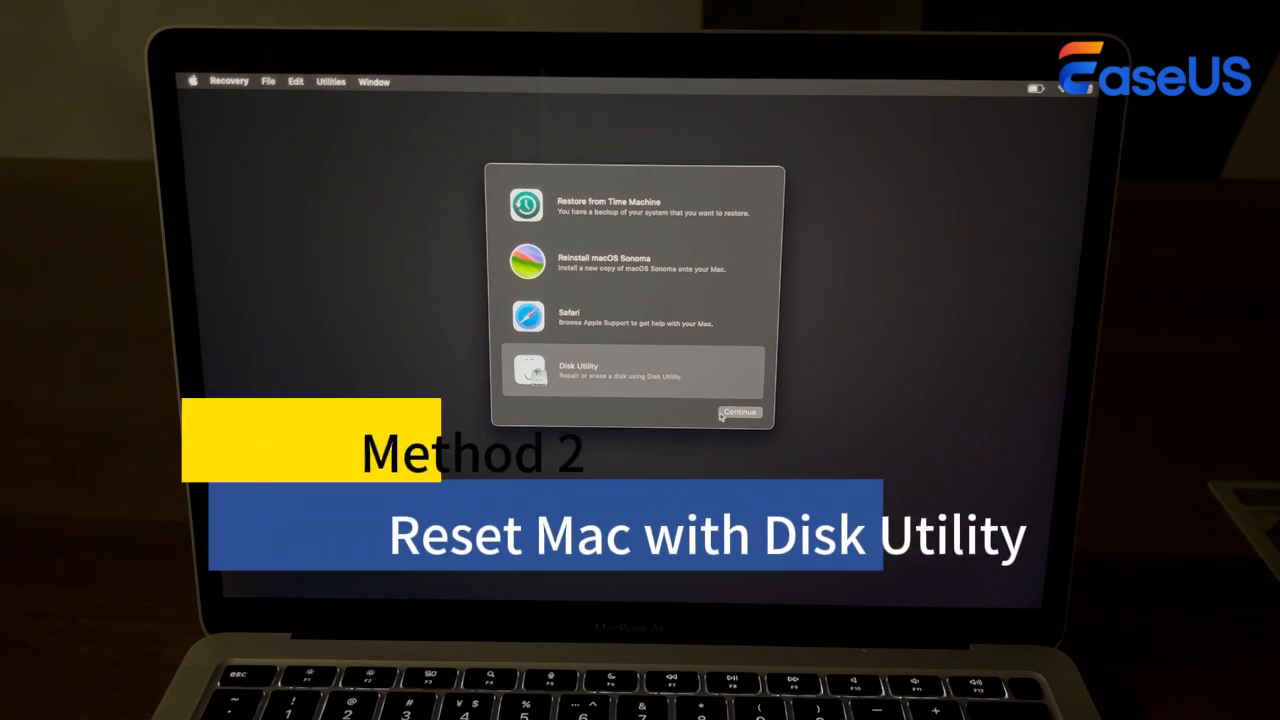
click(738, 412)
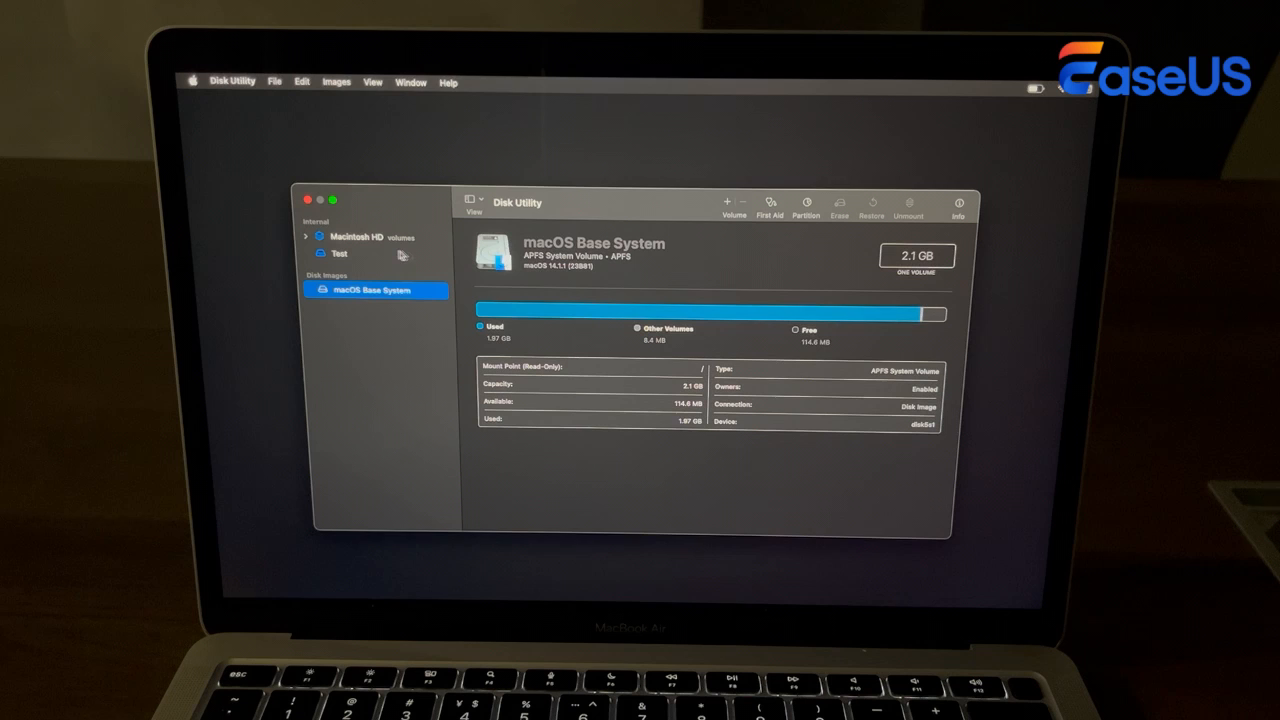
Select Macintosh HD and bring up its volume-group Erase dialog.
click(356, 236)
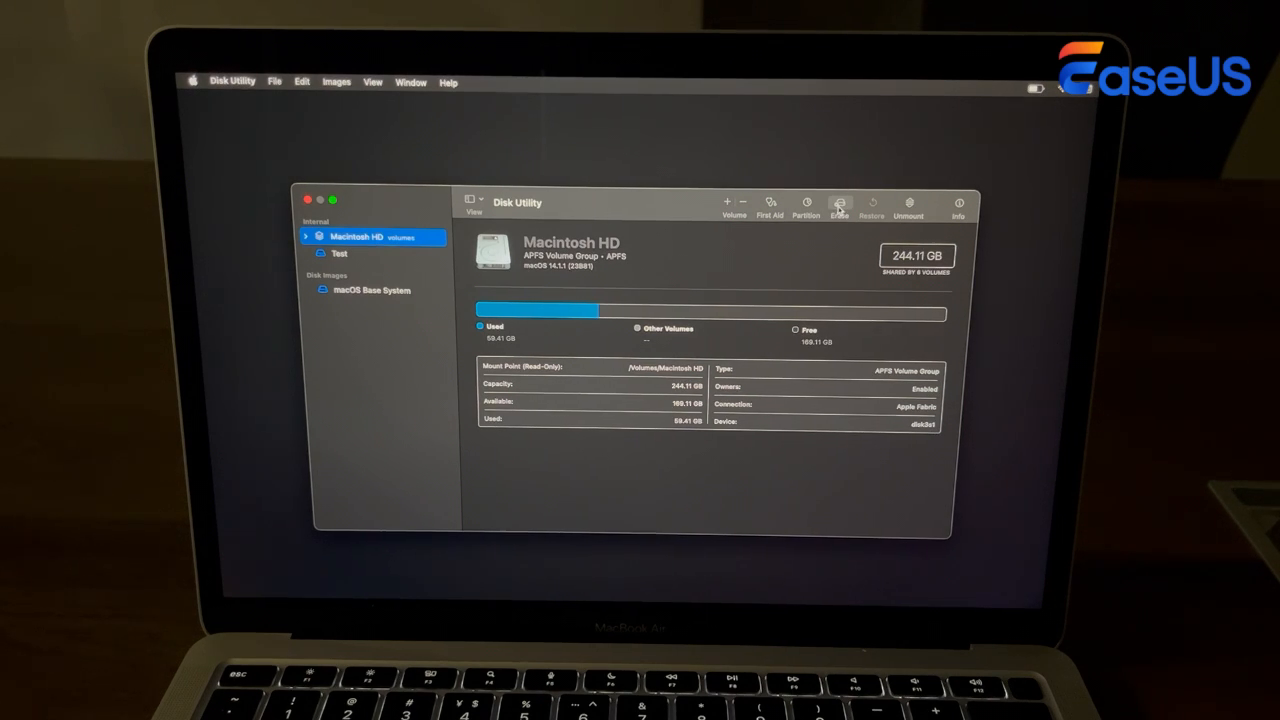
click(840, 204)
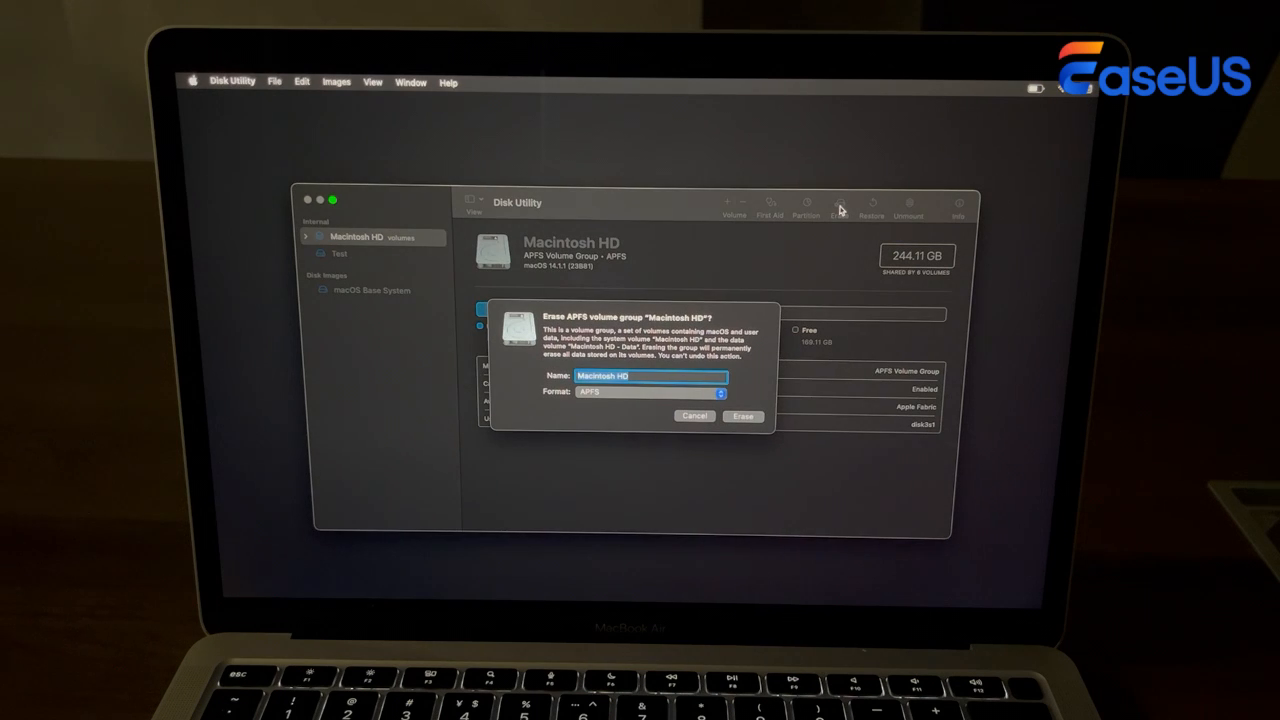